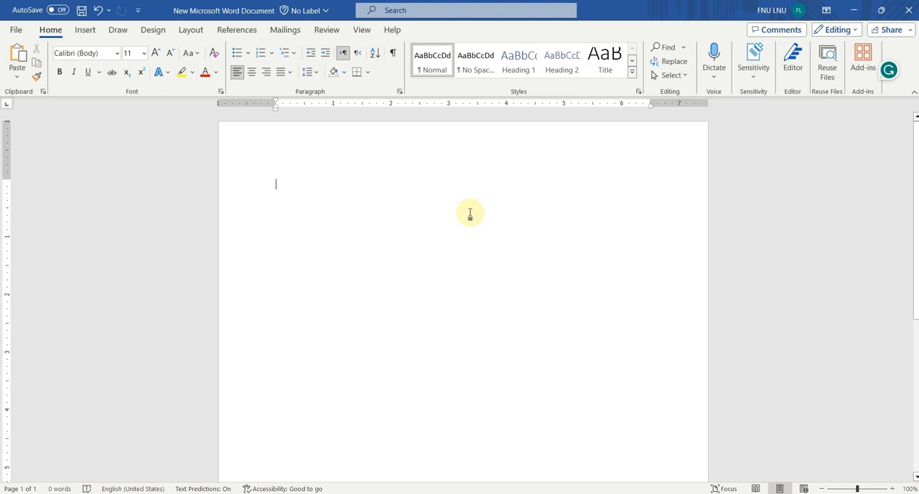
# - Place the cursor in the blank document and show the Dictate toolbar from the Home tab
pyautogui.click(714, 58)
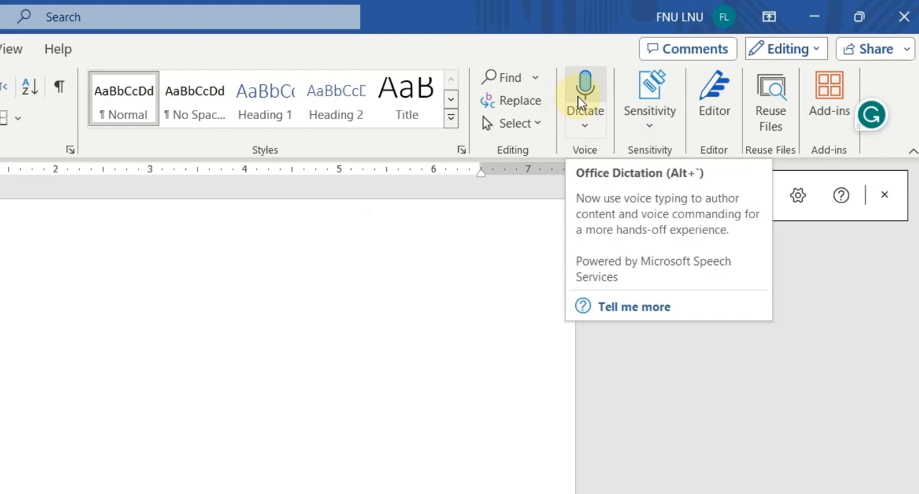
pyautogui.click(585, 83)
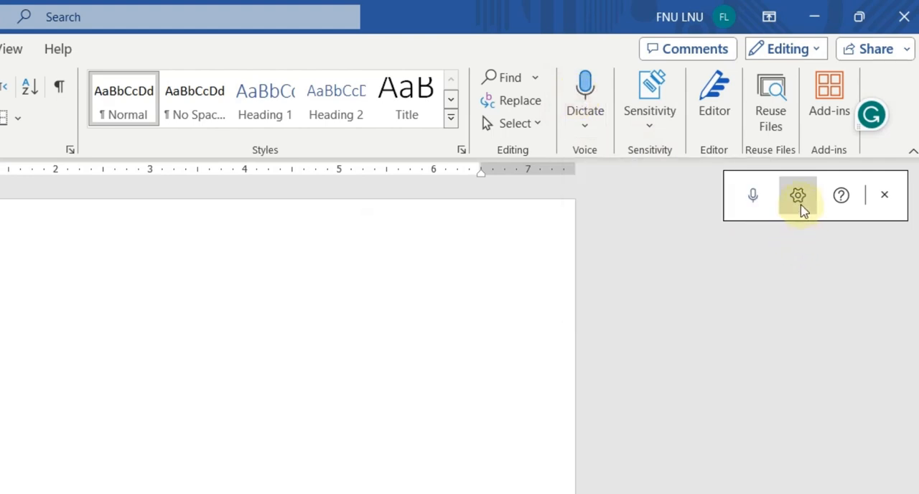
pyautogui.click(797, 195)
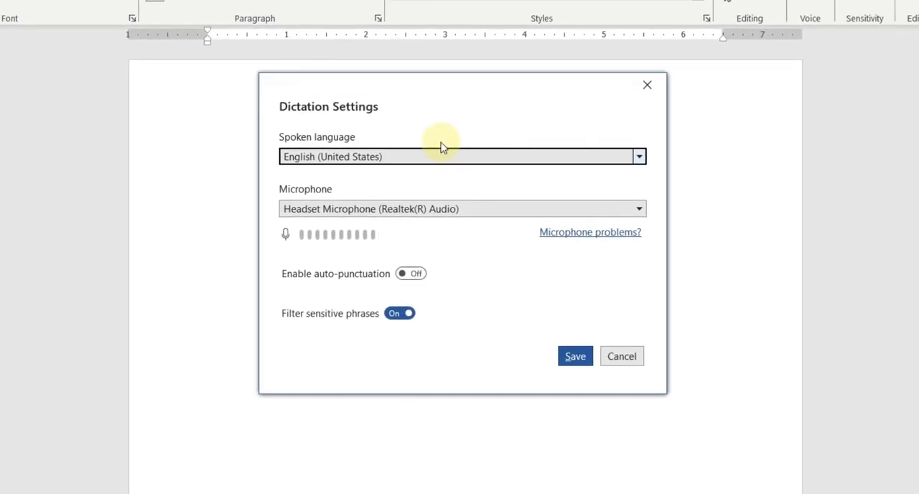
pyautogui.moveTo(219, 187)
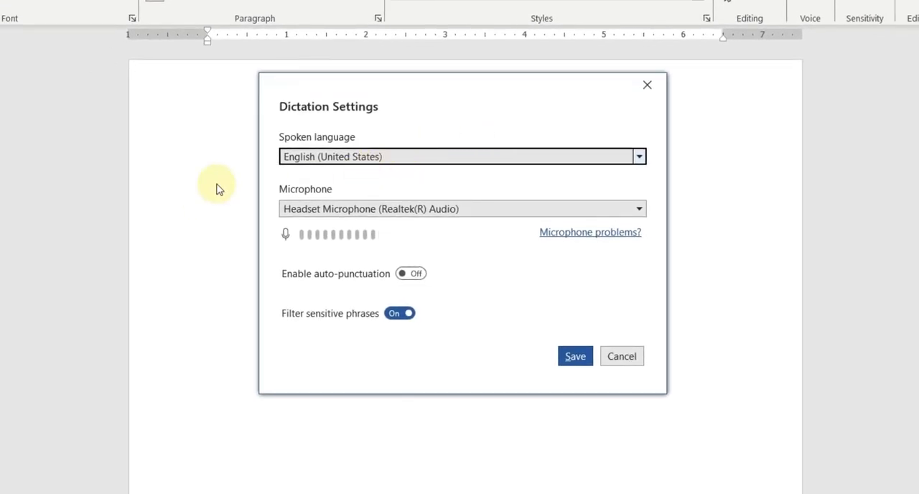
pyautogui.moveTo(563, 160)
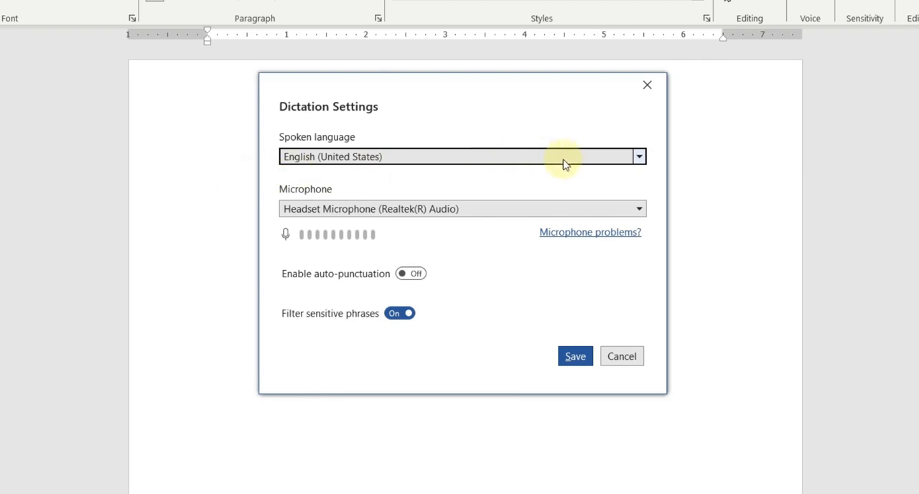
pyautogui.click(638, 157)
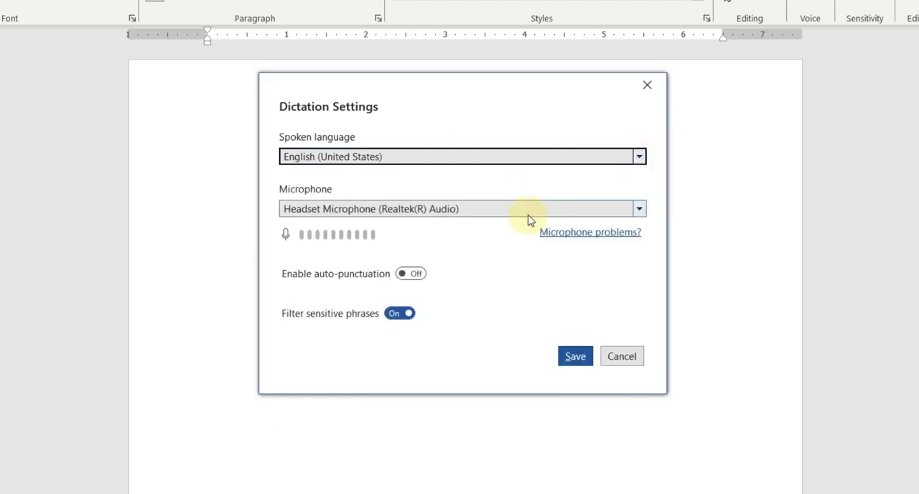
pyautogui.click(638, 208)
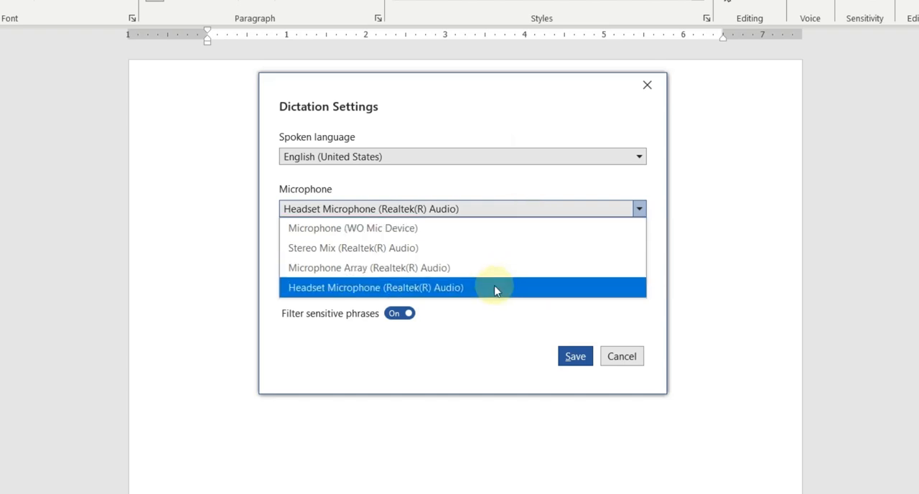
pyautogui.moveTo(413, 296)
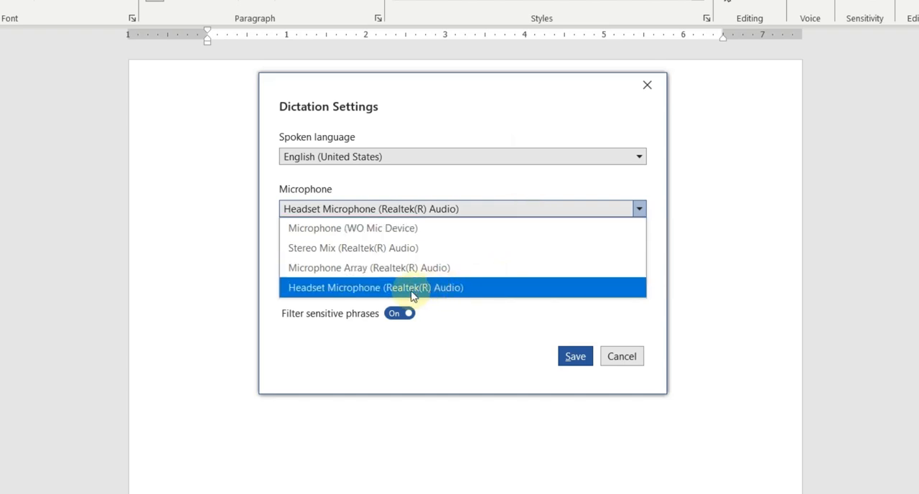
pyautogui.click(375, 287)
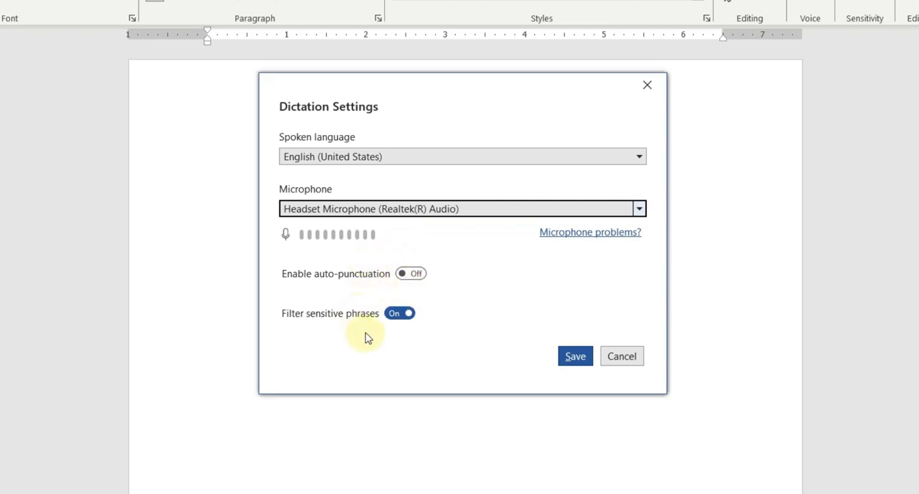
pyautogui.moveTo(621, 357)
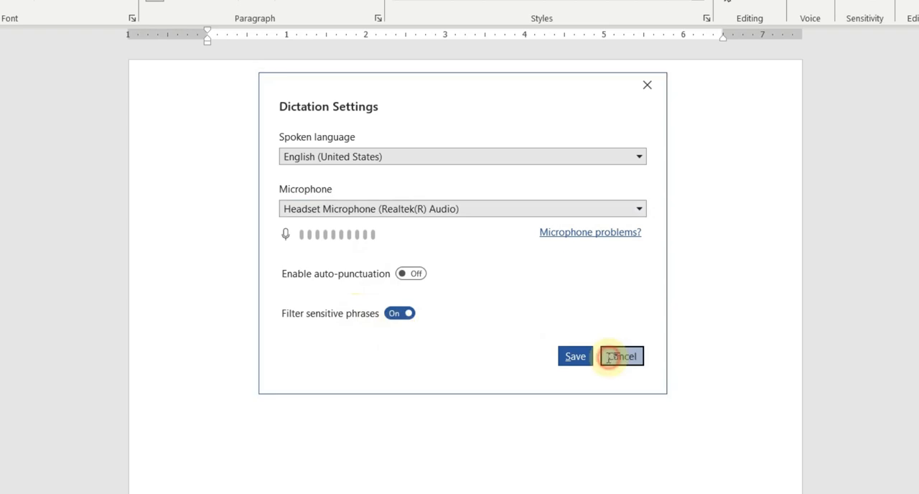
pyautogui.click(620, 357)
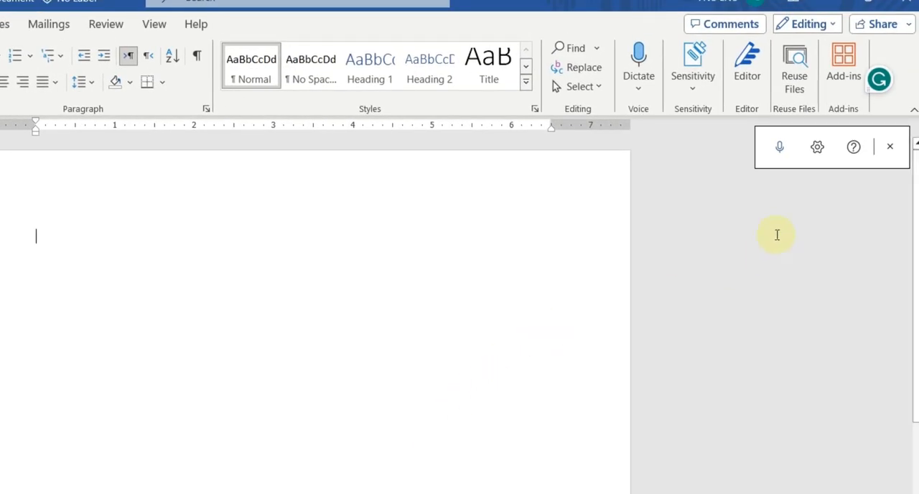
pyautogui.moveTo(780, 147)
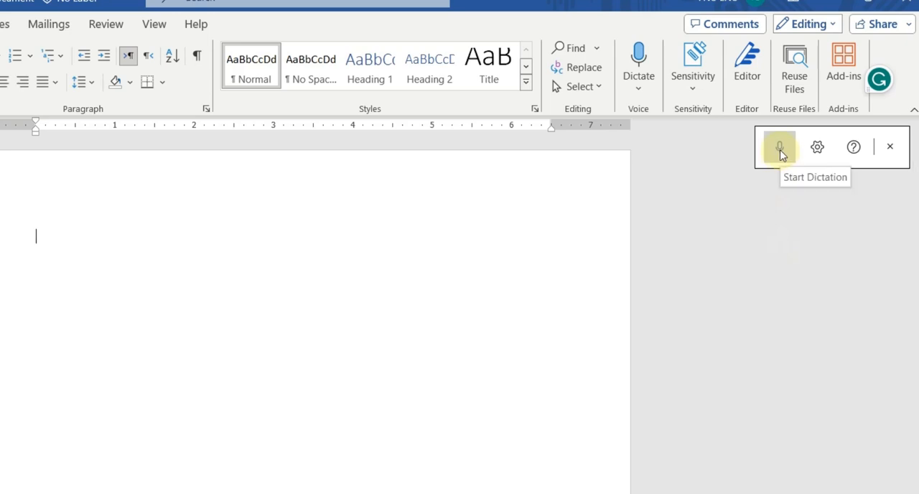
# - Dictate 'Hello my name is armand amir from skills impact… learning voice typing in microsoft Word…'
pyautogui.click(779, 146)
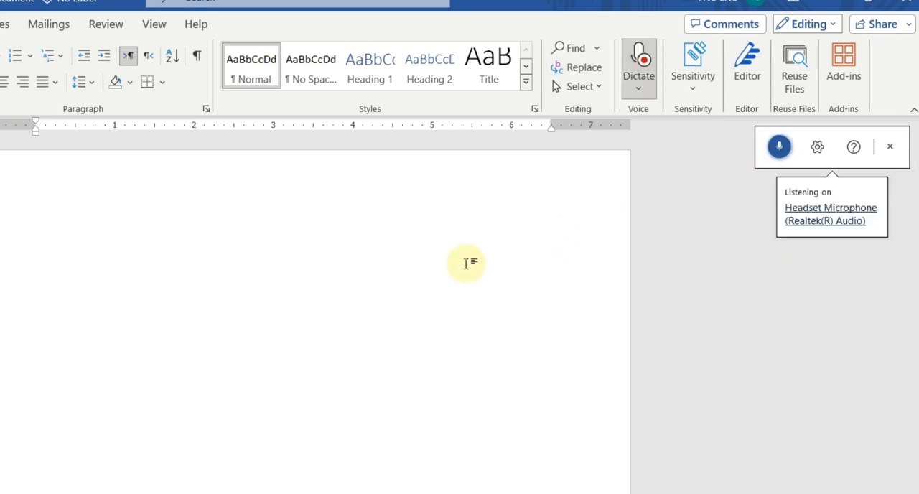
pyautogui.write('Hello my name is armand')
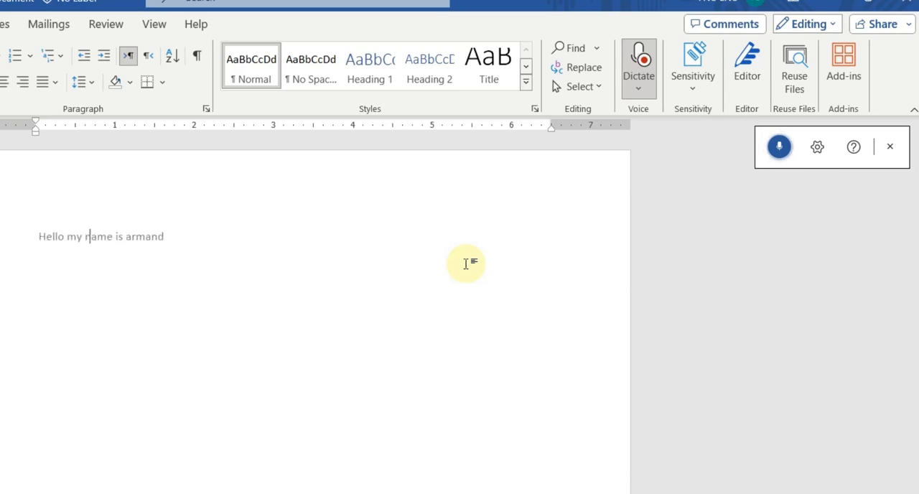
pyautogui.write('amir from skills impact and')
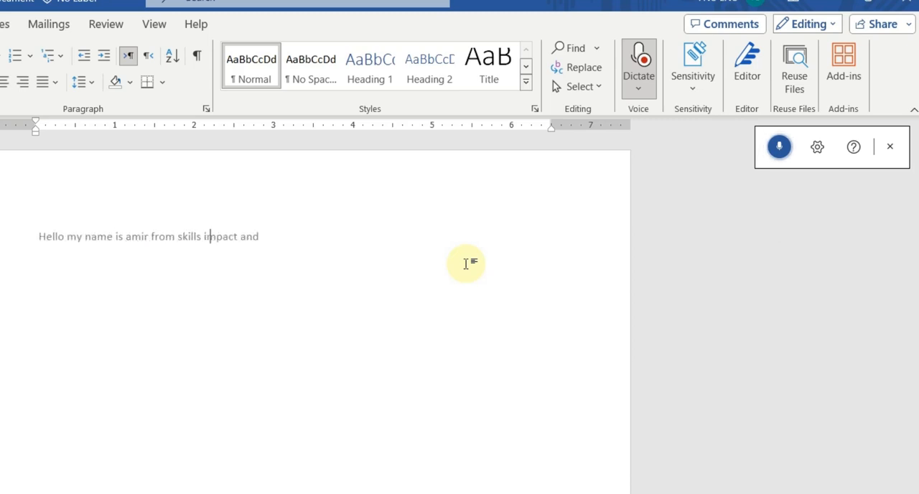
pyautogui.write('in this video we are learning')
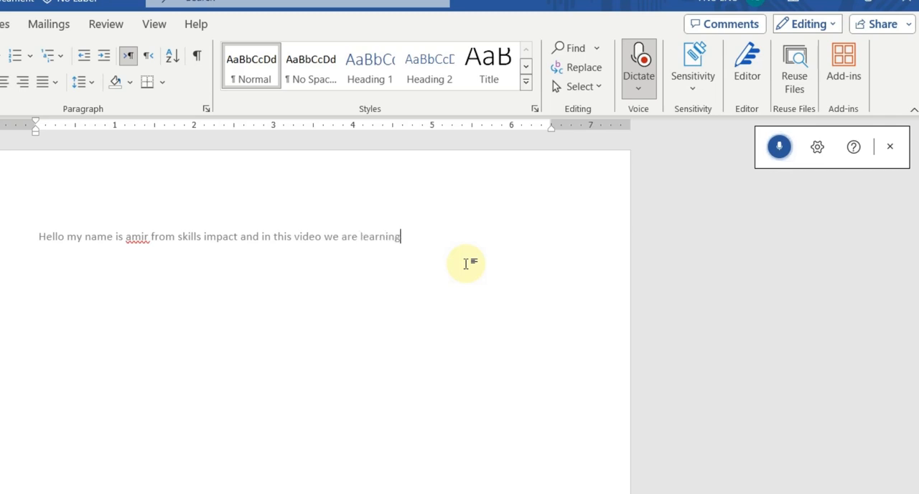
pyautogui.write('voice typing in microsoft')
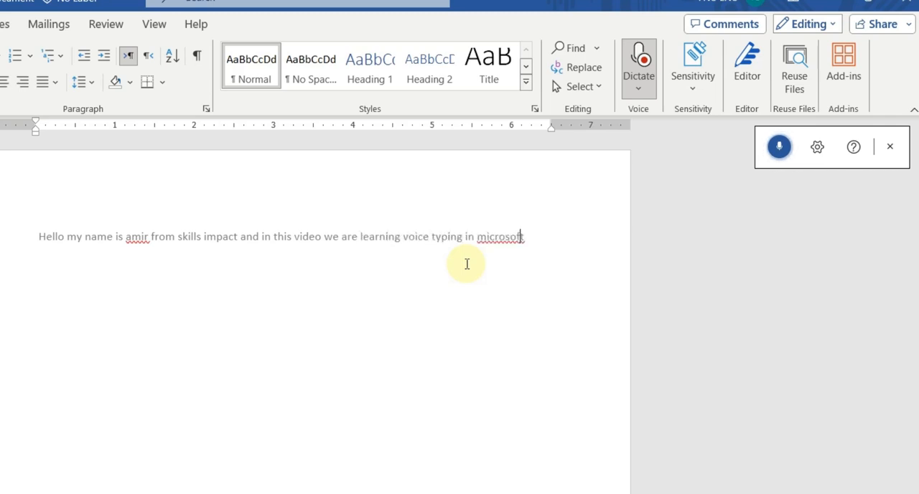
pyautogui.write('Word')
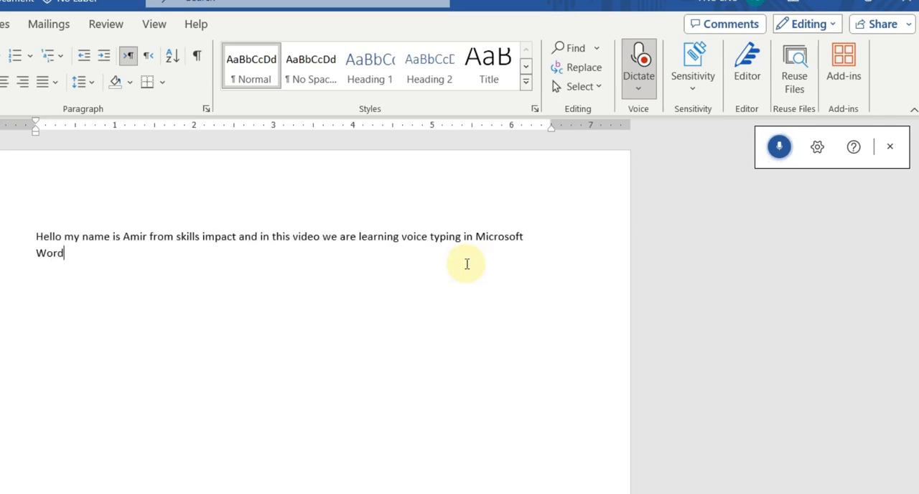
pyautogui.write('so you can see that my voice has')
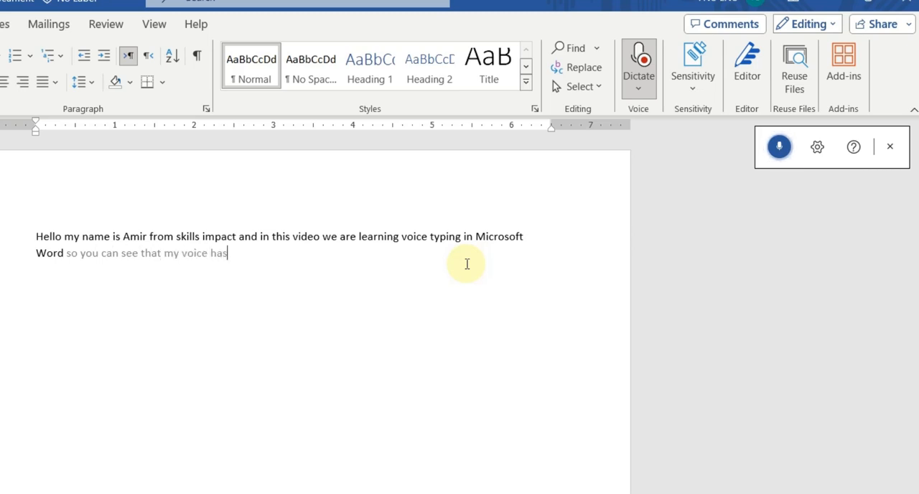
pyautogui.write('converted into')
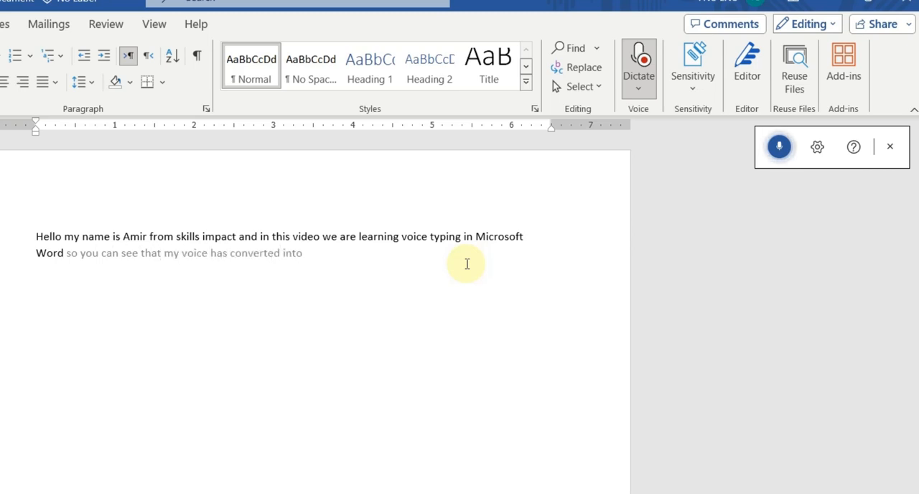